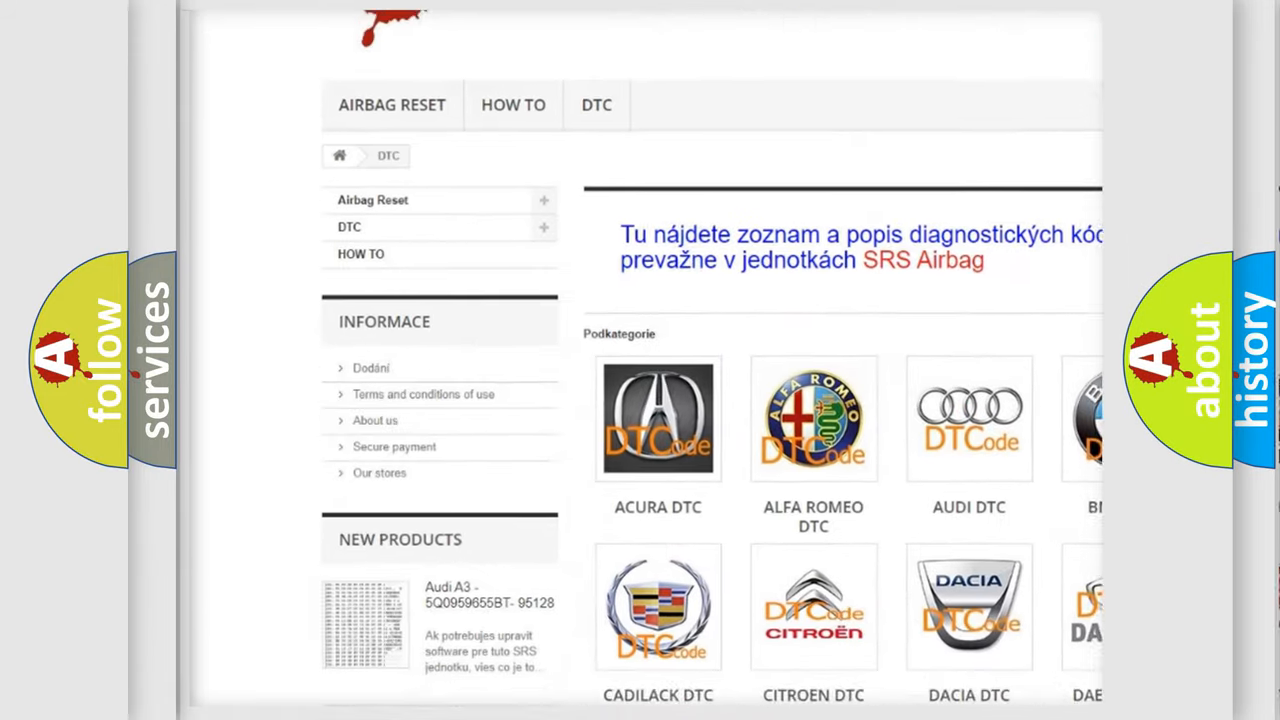
scroll("down", 3)
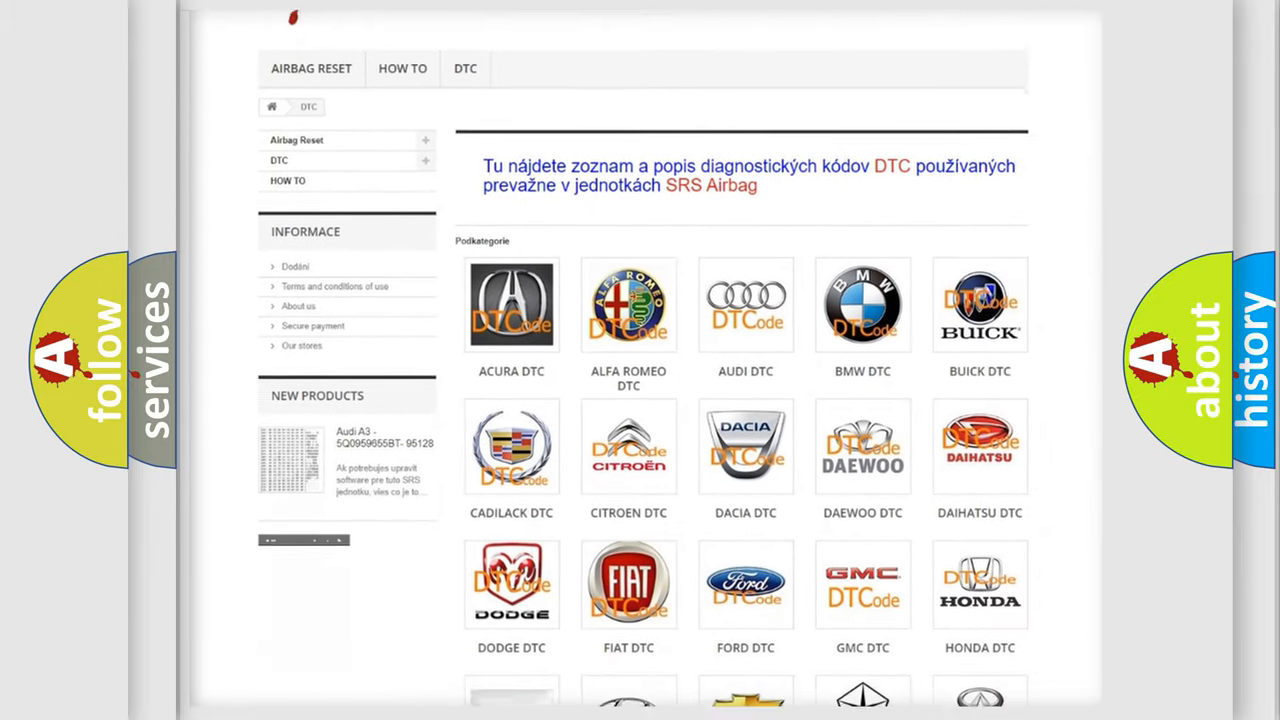
scroll("down", 3)
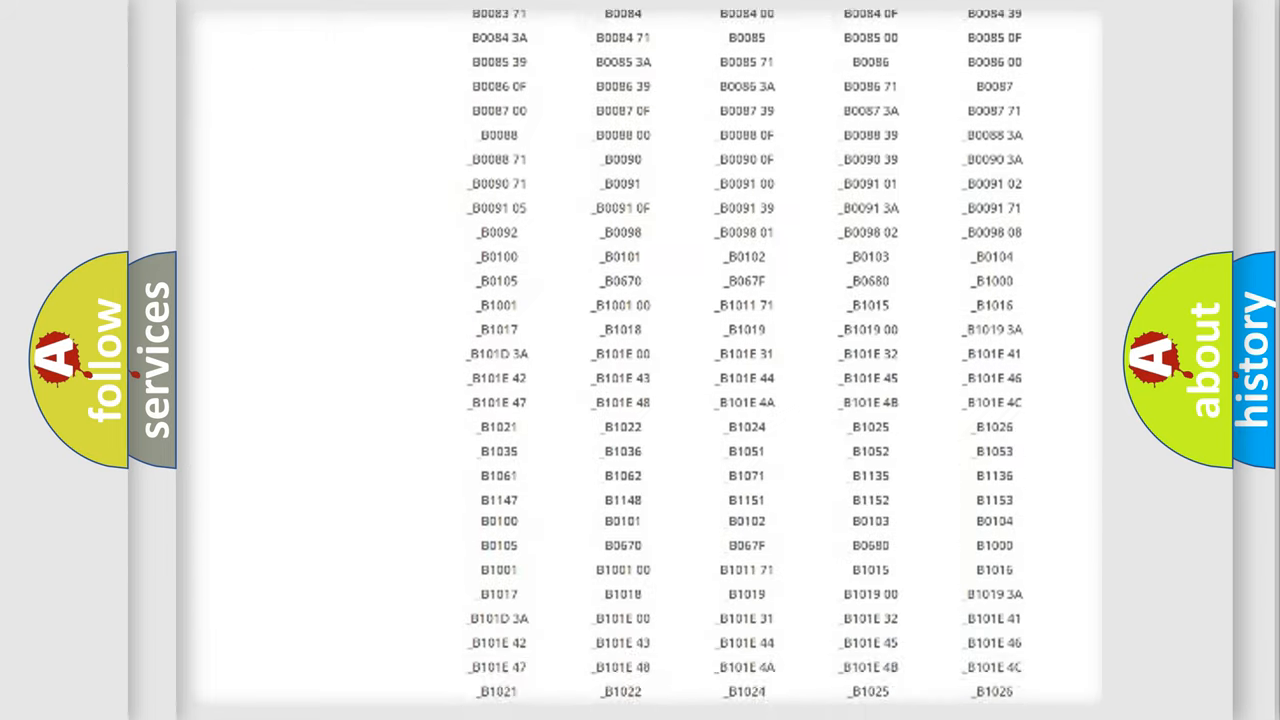
scroll("down", 3)
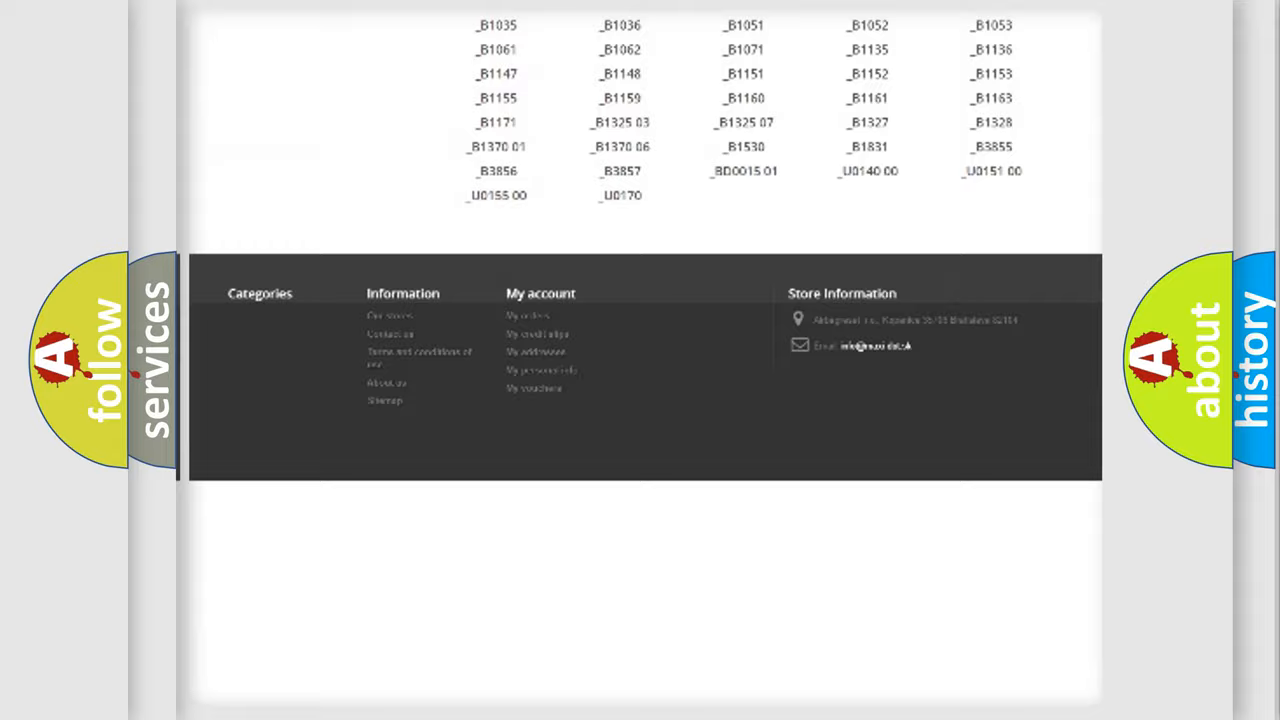